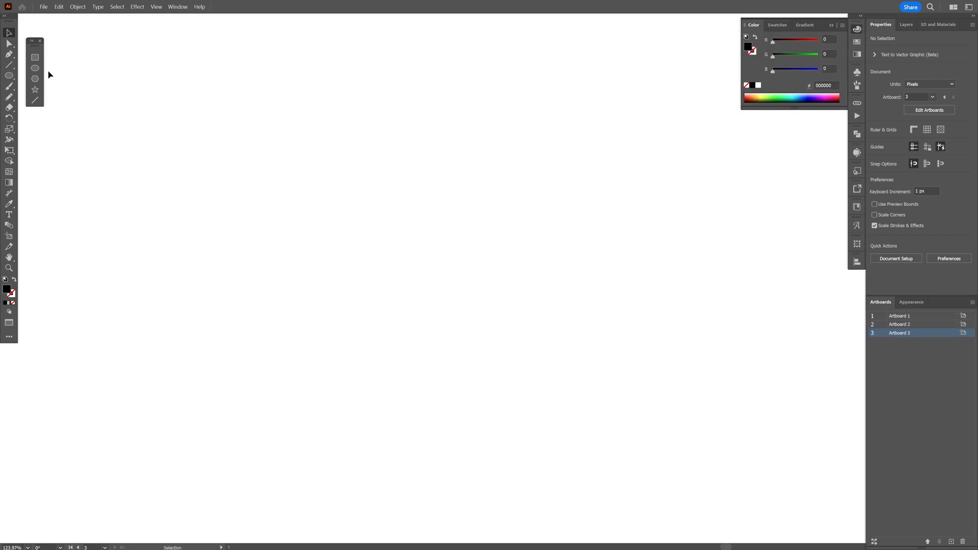
Step: Draw a long thin black horizontal bar across the artboard with the Rectangle tool
drag(252, 153, 448, 154)
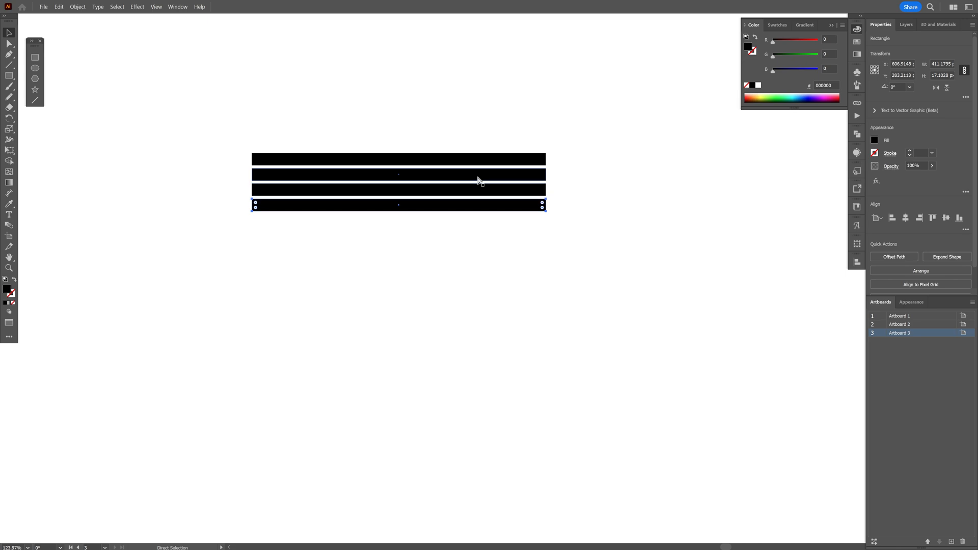
mouse_move(606, 187)
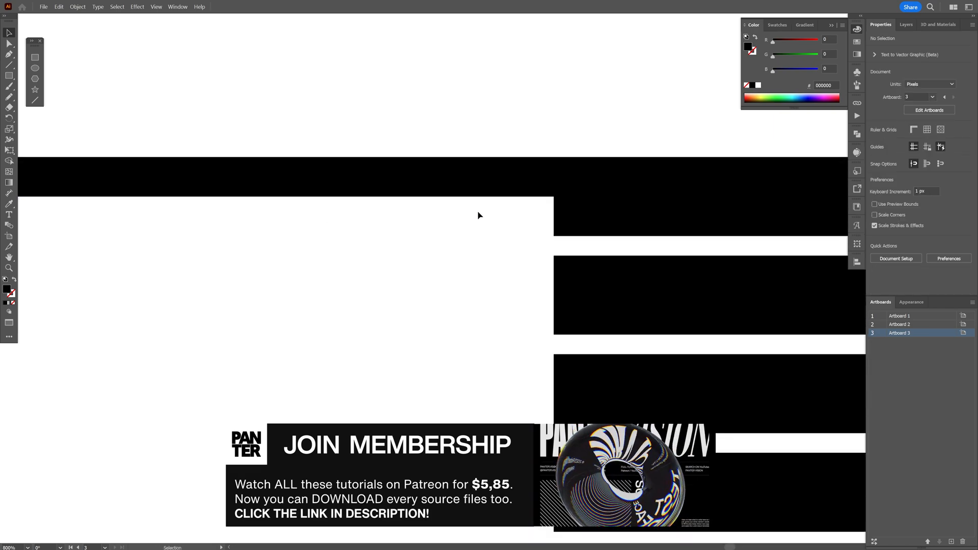
Step: Duplicate the bars with Ctrl+D up to twelve, evenly spaced in one column
click(274, 153)
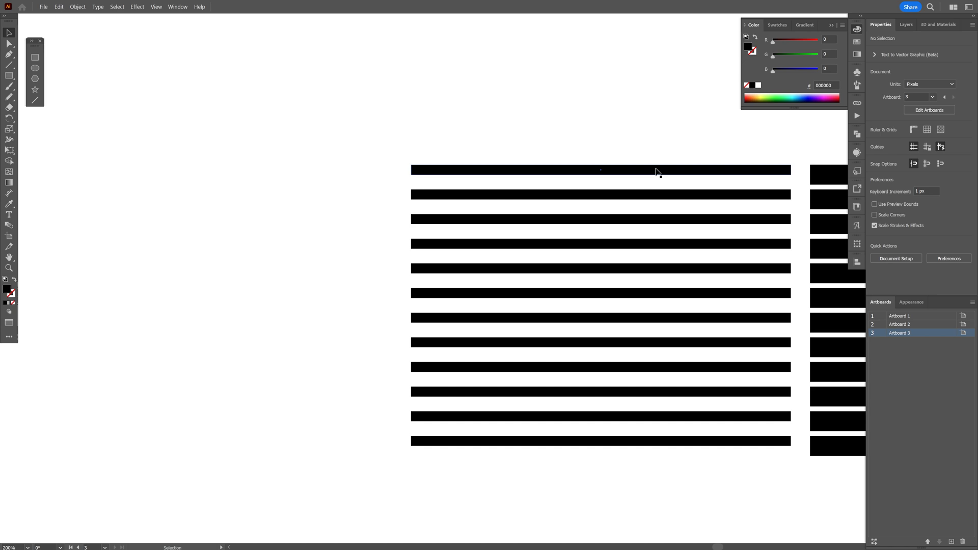
Step: Alt-drag a copy of the top bar to the left and make it half as thick
click(600, 170)
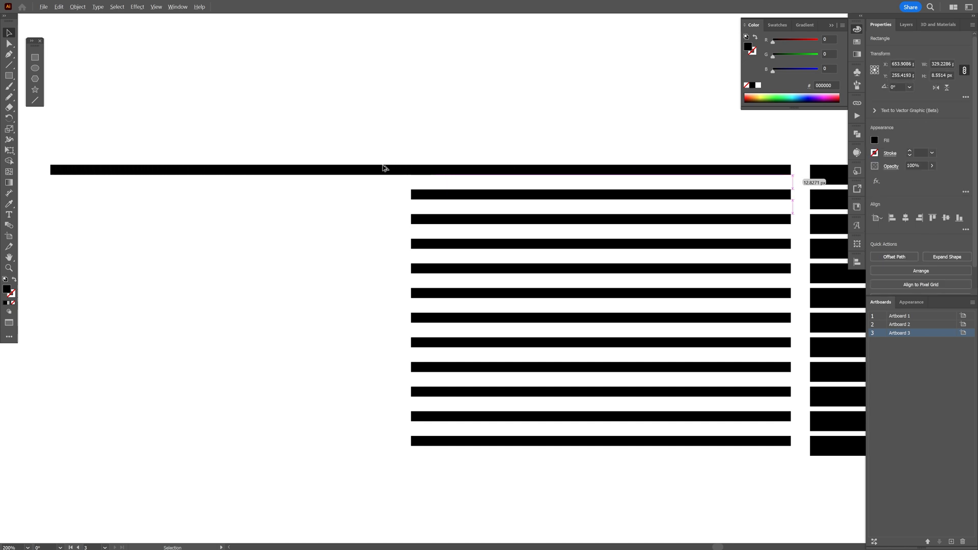
drag(384, 169, 353, 169)
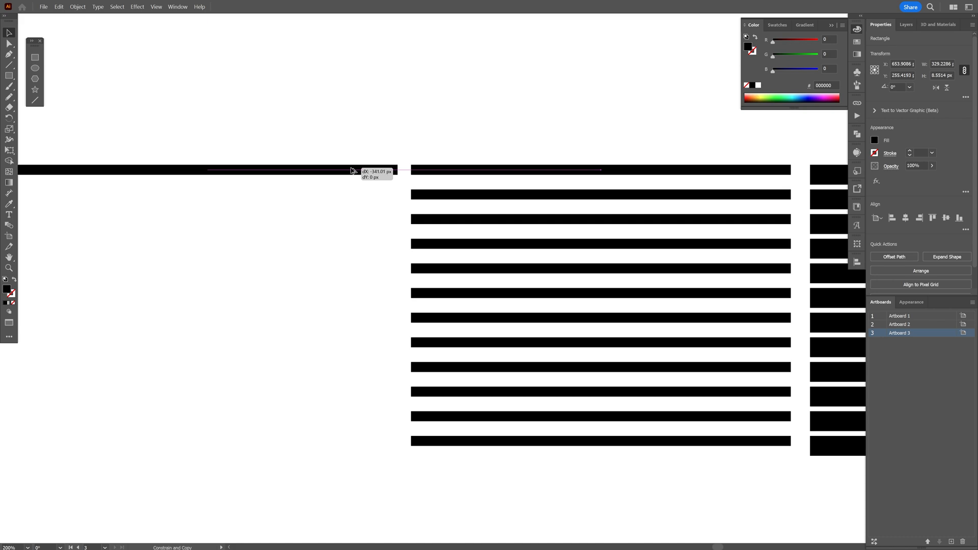
drag(353, 170, 279, 202)
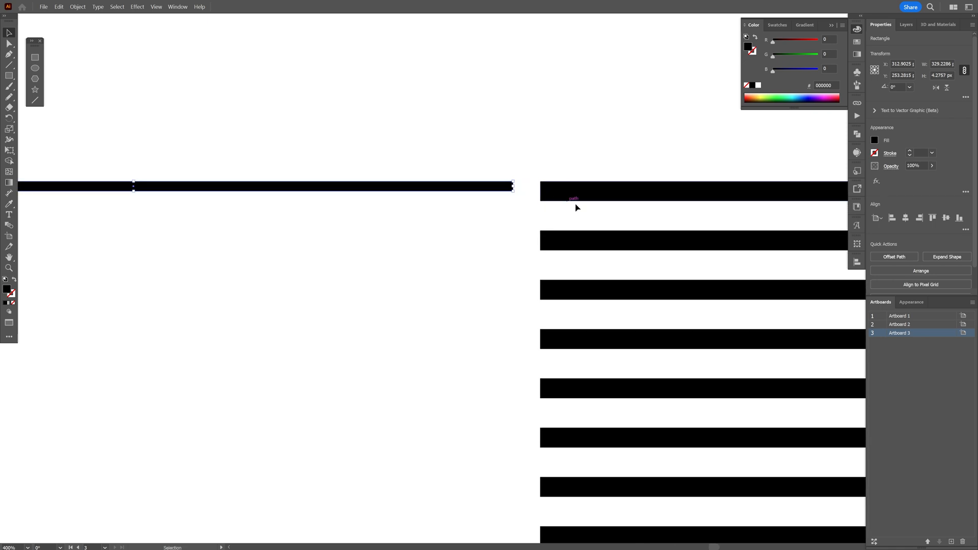
scroll(down, 3)
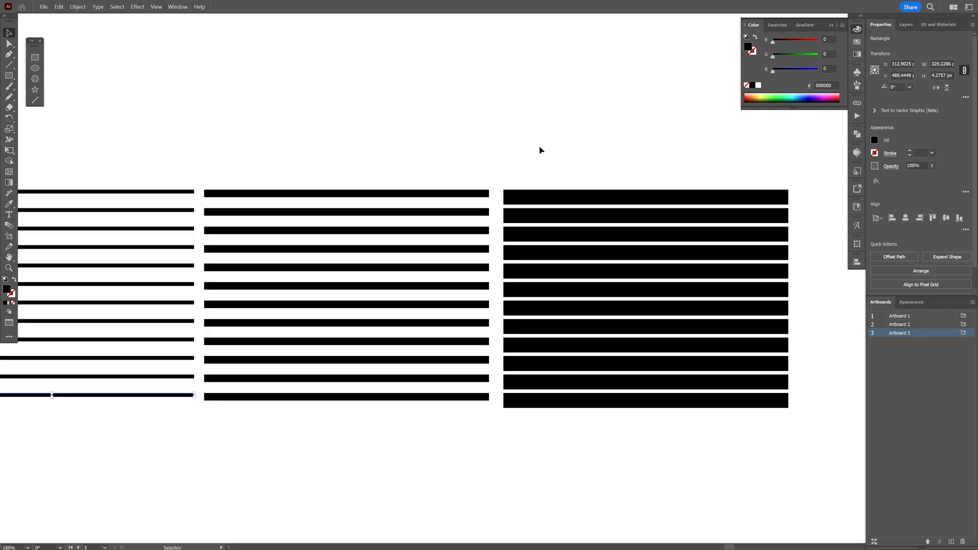
Step: Group the thick bar column and the thin bar column into single units
right_click(645, 273)
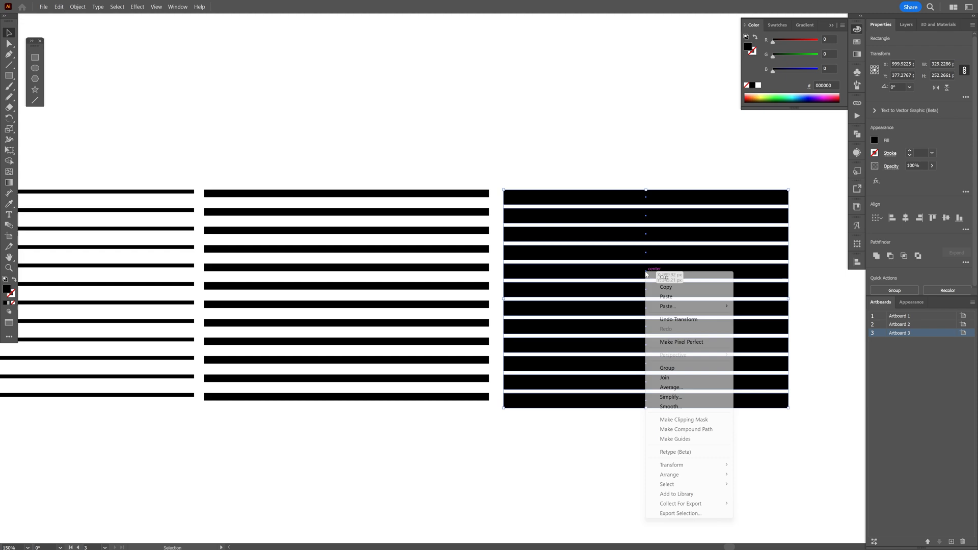
click(666, 367)
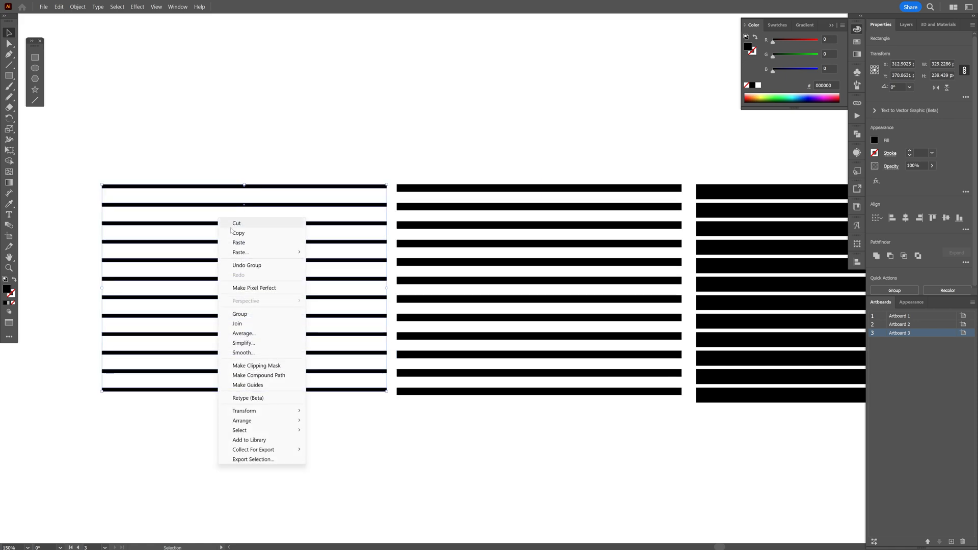
click(240, 314)
text(akir)
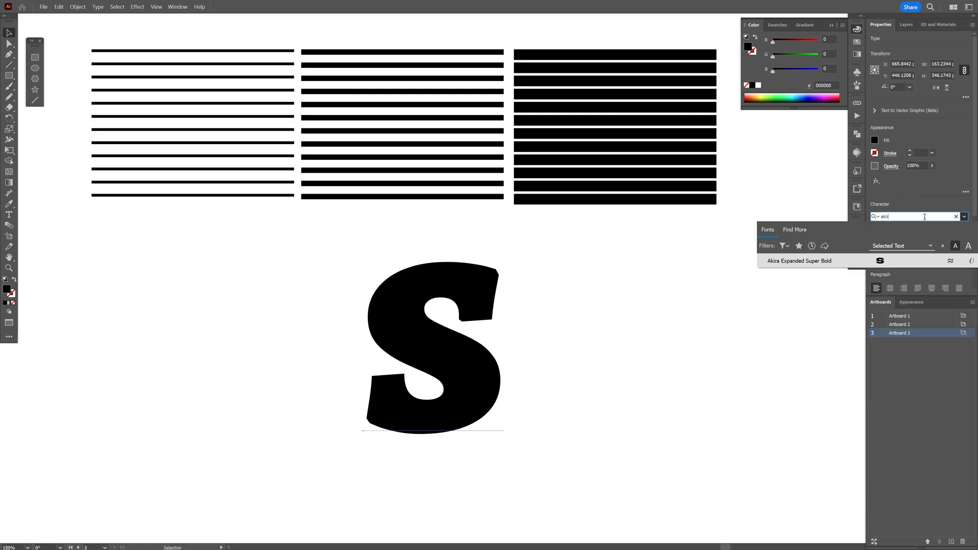
Step: Set a large typed S in Akira Expanded Super Bold
right_click(458, 284)
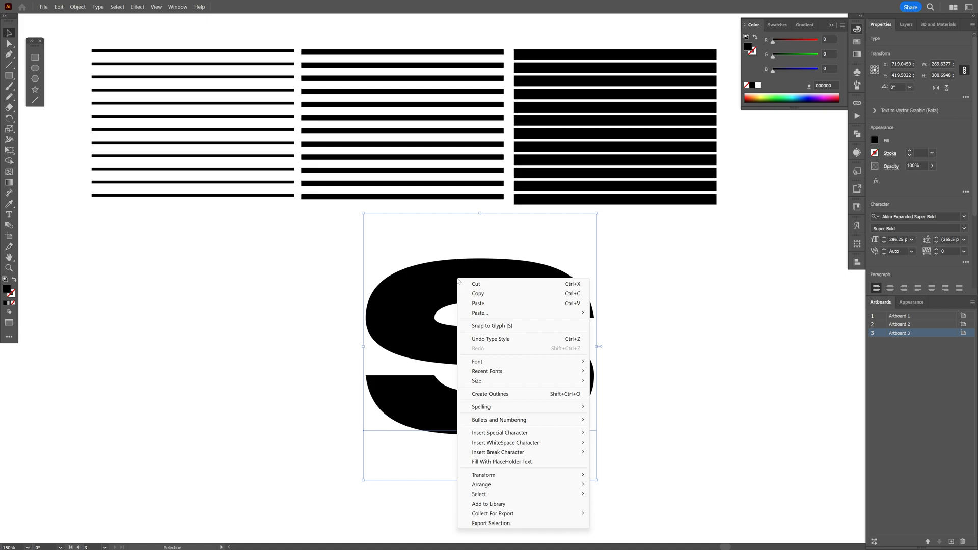
Step: Create outlines from the S and rotate it 45 degrees
click(489, 394)
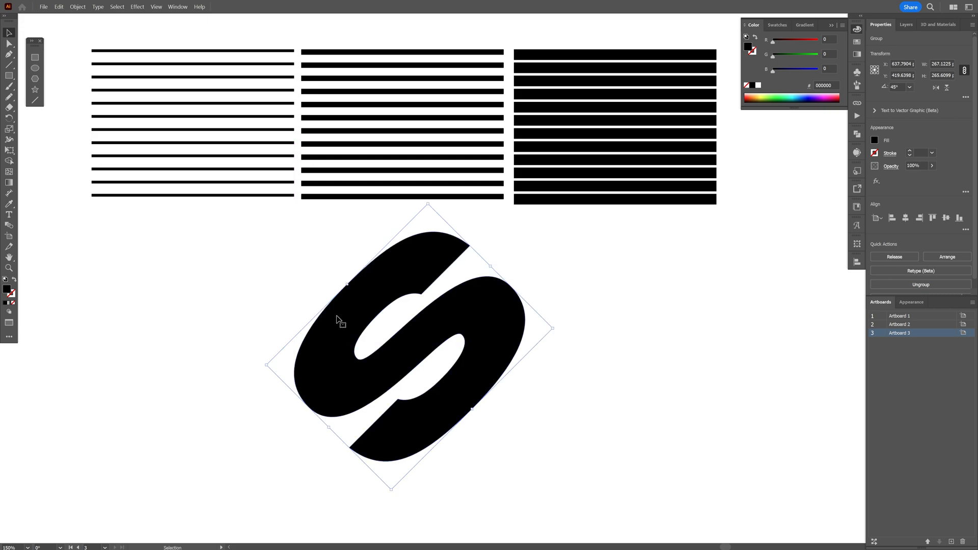
mouse_move(437, 291)
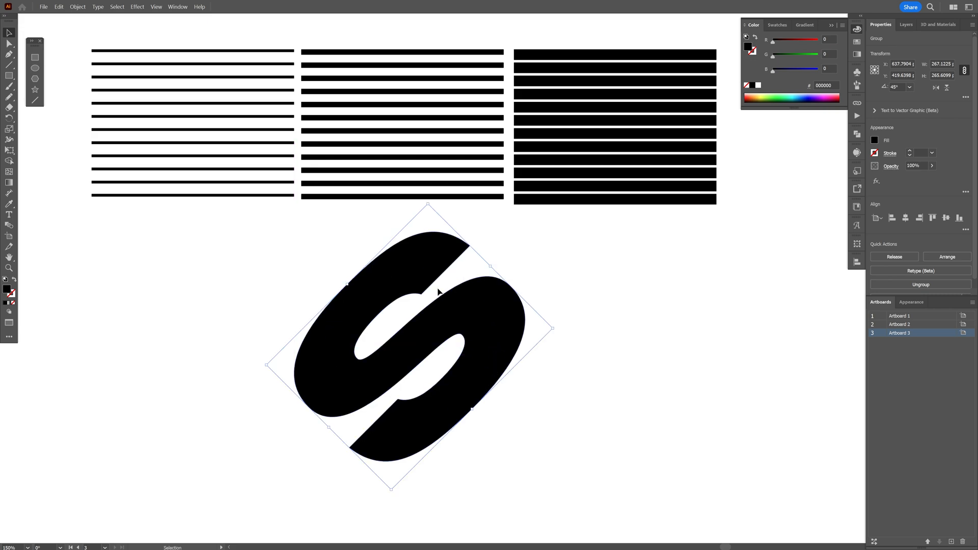
right_click(430, 256)
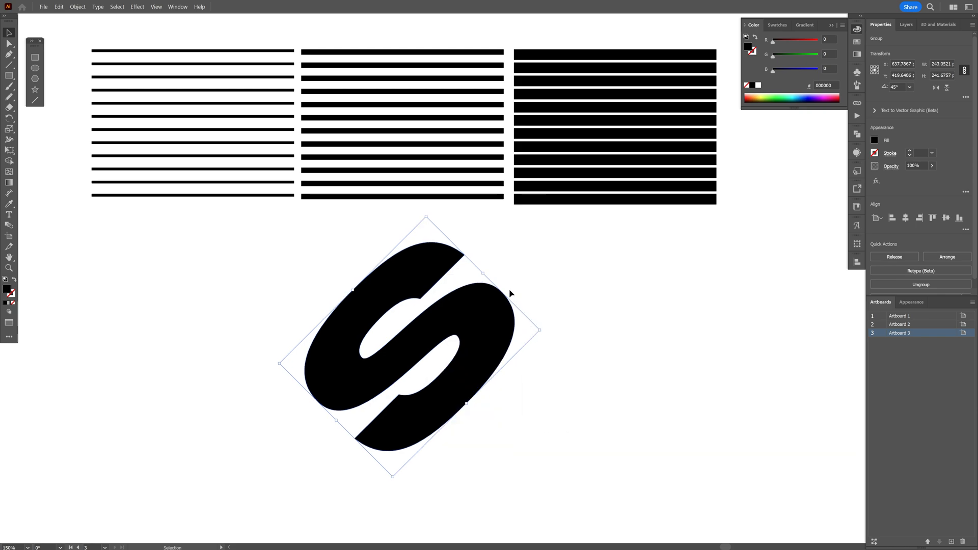
mouse_move(514, 340)
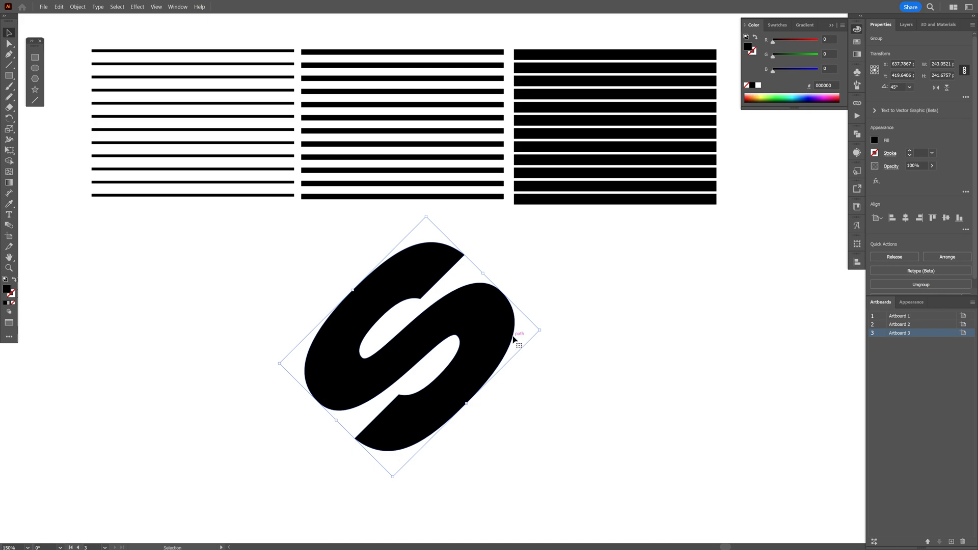
Step: Reset the rotated S's bounding box and reselect the letter
click(77, 6)
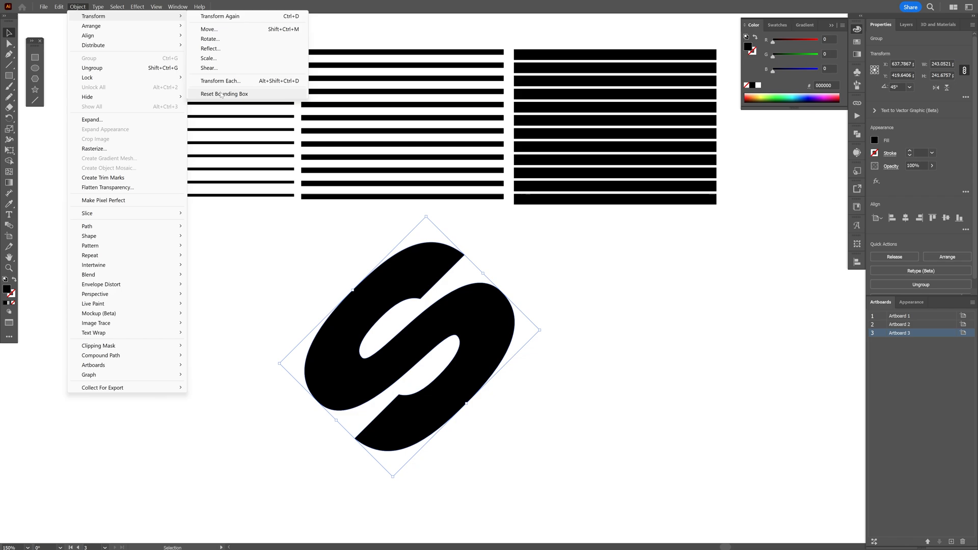
click(223, 94)
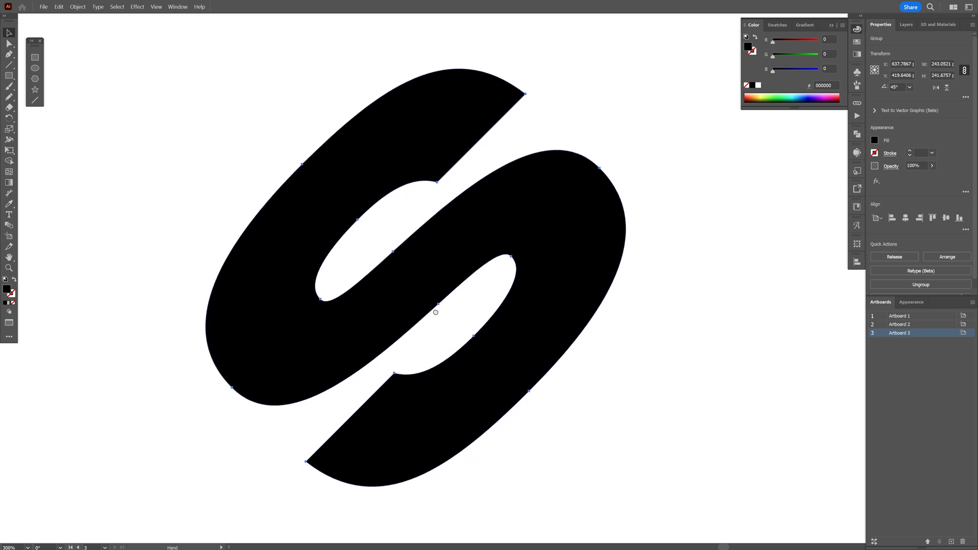
click(436, 312)
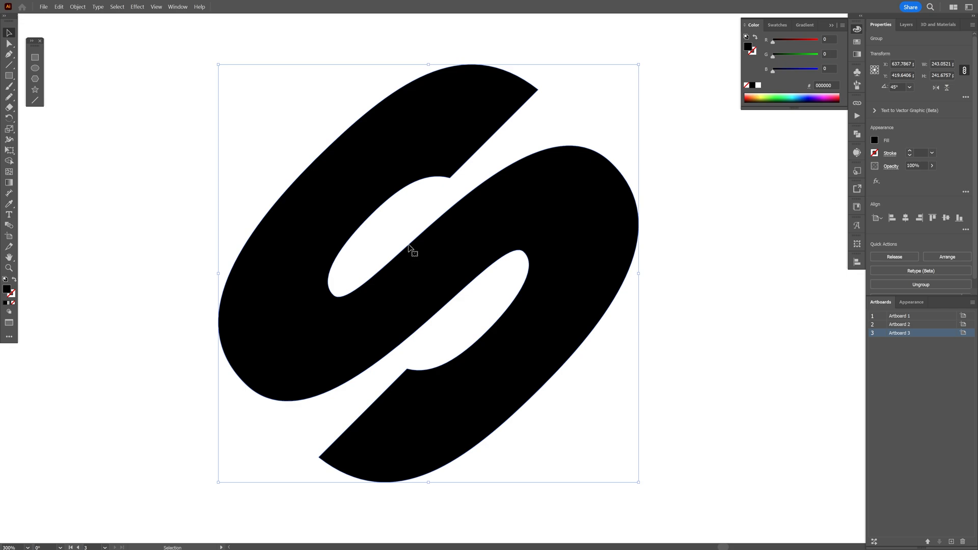
Step: Make the S a compound path and restore its black fill using Last Color
click(77, 6)
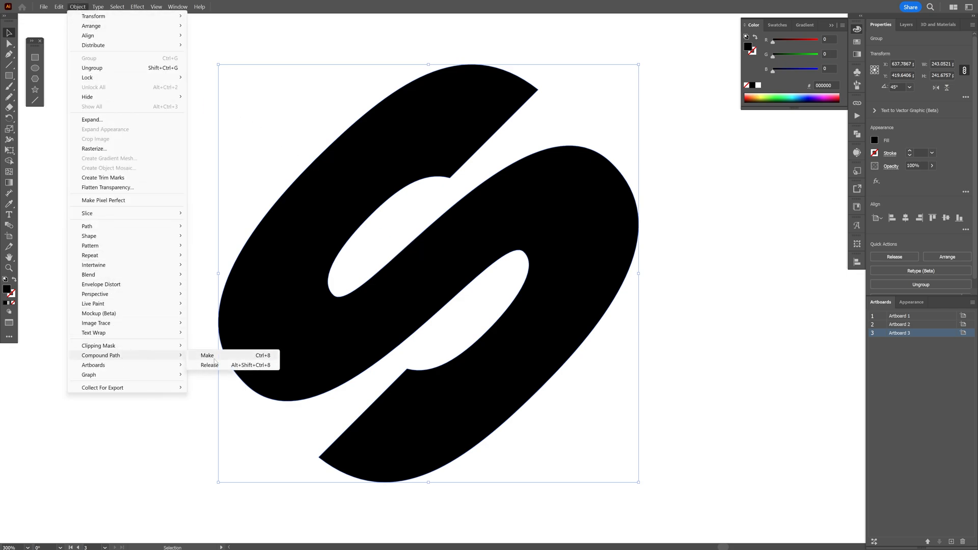
click(206, 355)
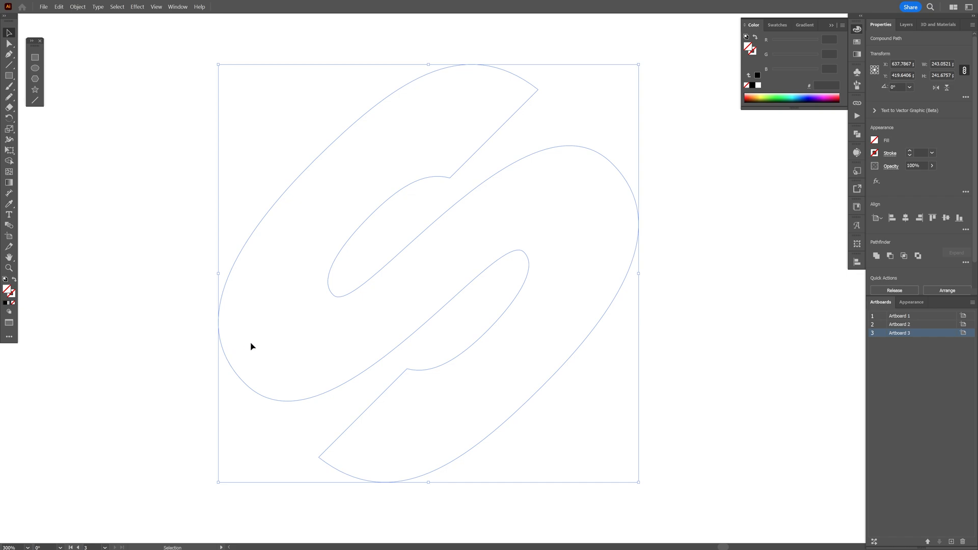
mouse_move(759, 76)
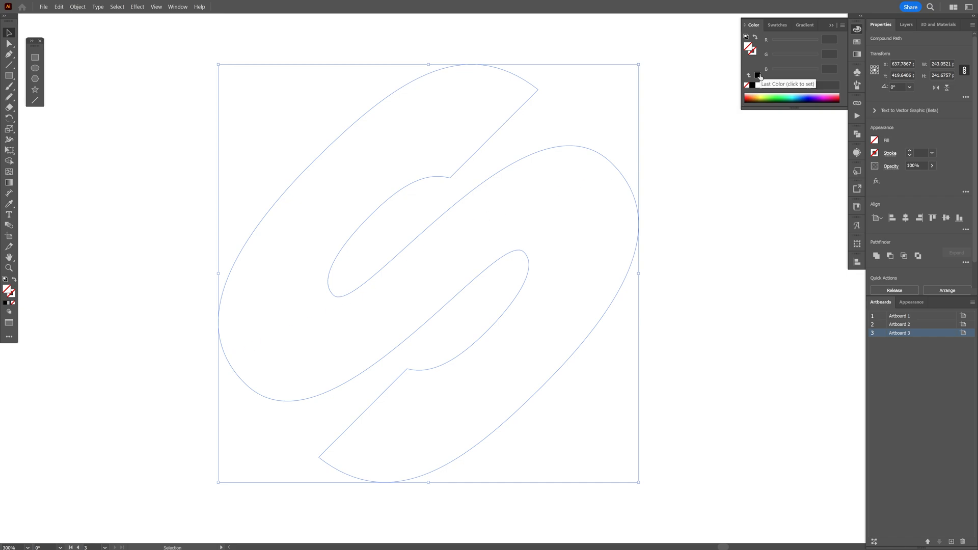
click(758, 75)
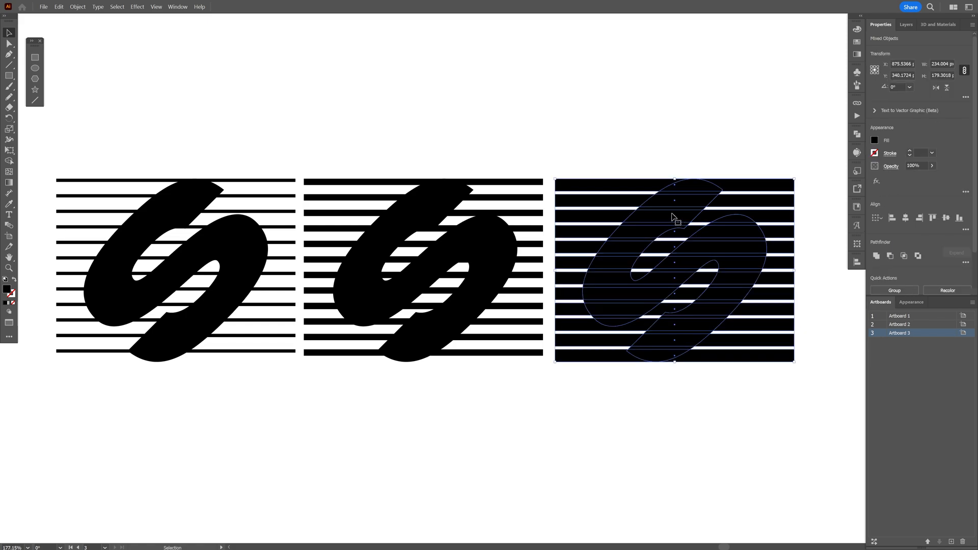
Step: Clip the thick bars inside their S with Make Clipping Mask, then deselect
right_click(673, 217)
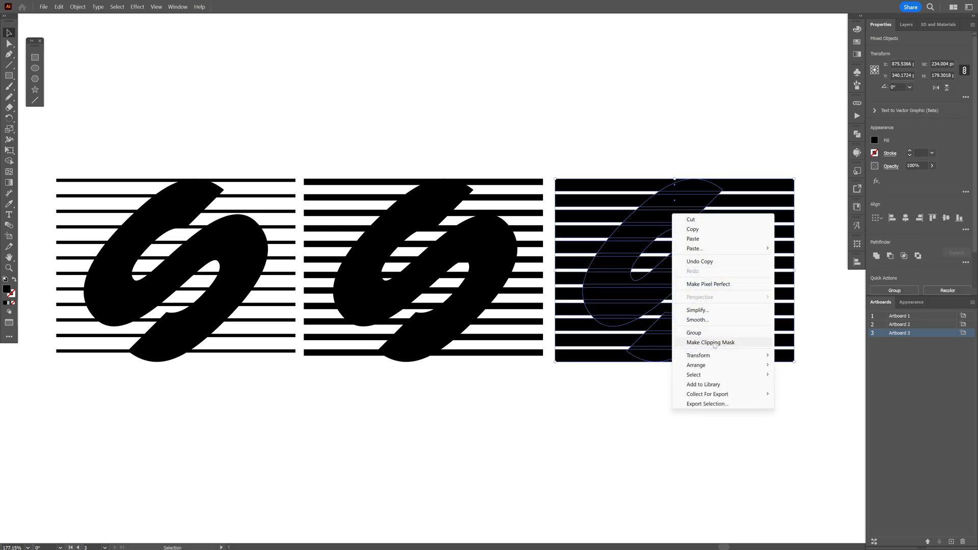
click(710, 343)
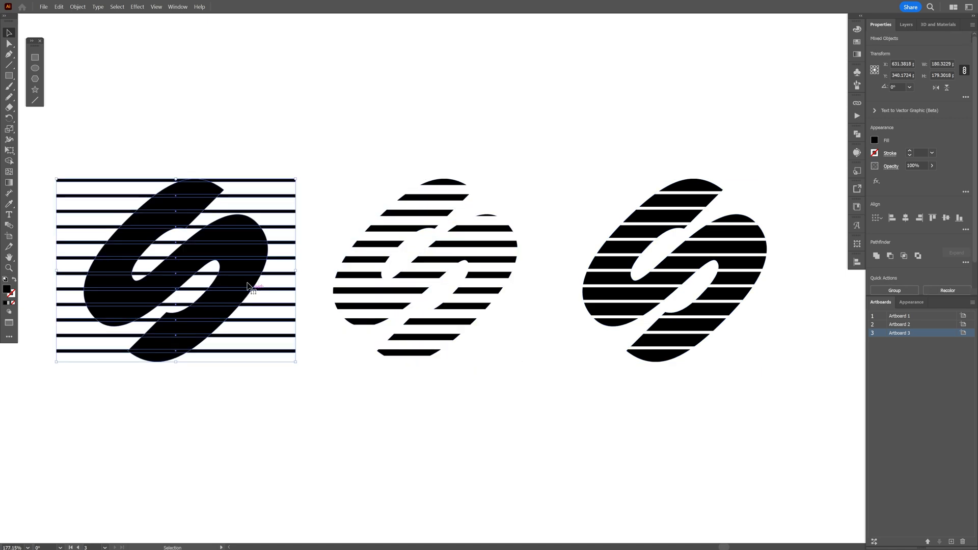
click(453, 87)
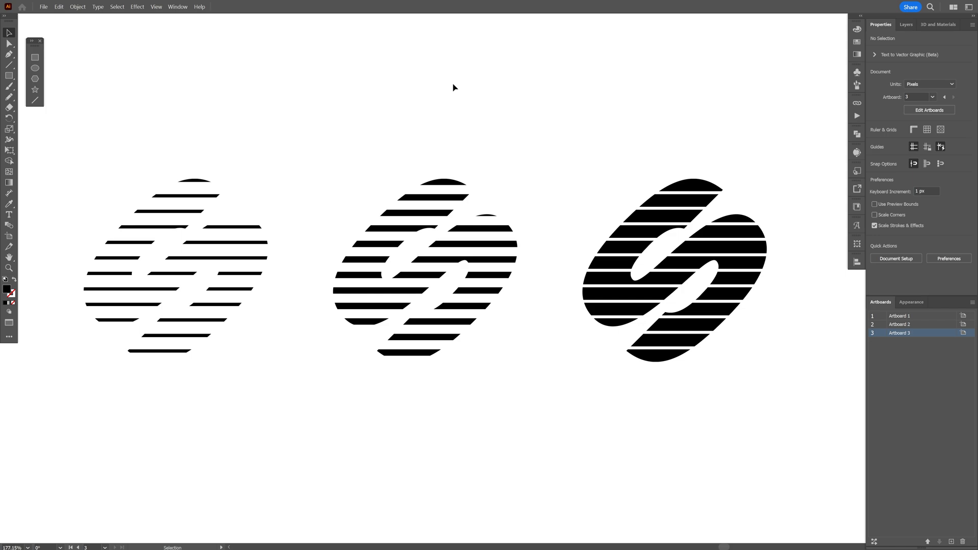